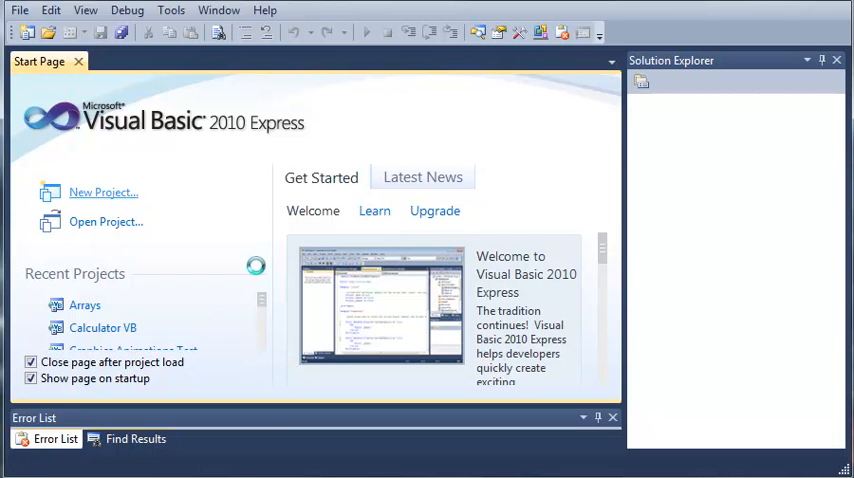
Step: Create a new Windows Forms Application project named 'Enumerations'
left_click(103, 192)
type("Enumert")
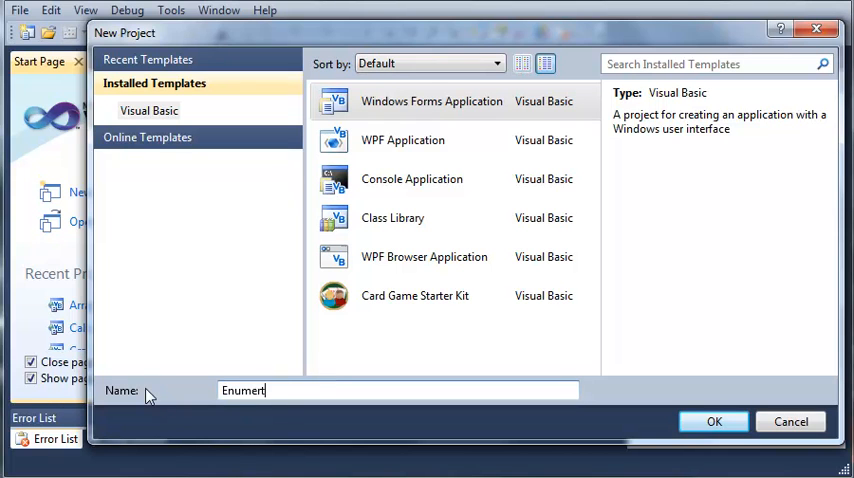
type("ations")
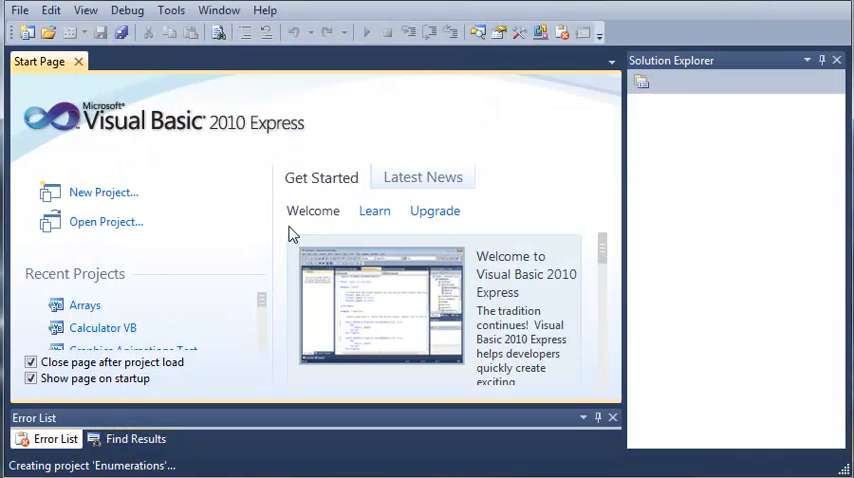
left_click(103, 192)
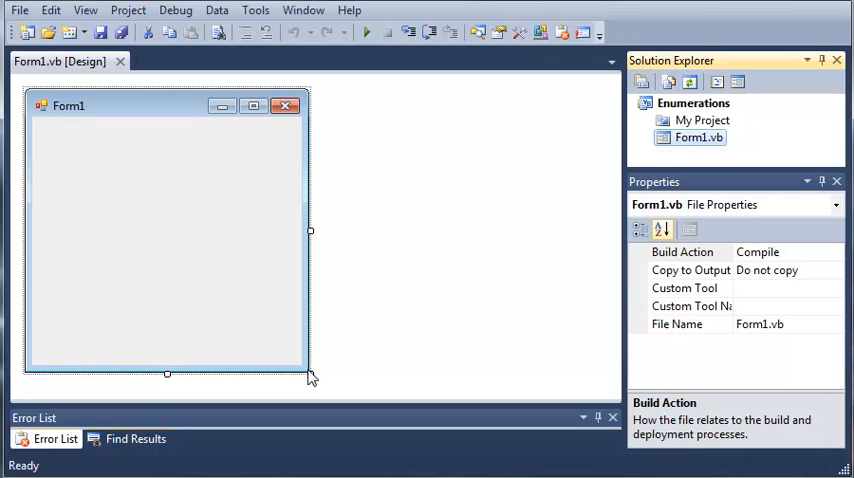
Step: Shrink Form1, caption its button 'Enumeration' as btnEnumeration, and view the code
left_click_drag(310, 372, 323, 245)
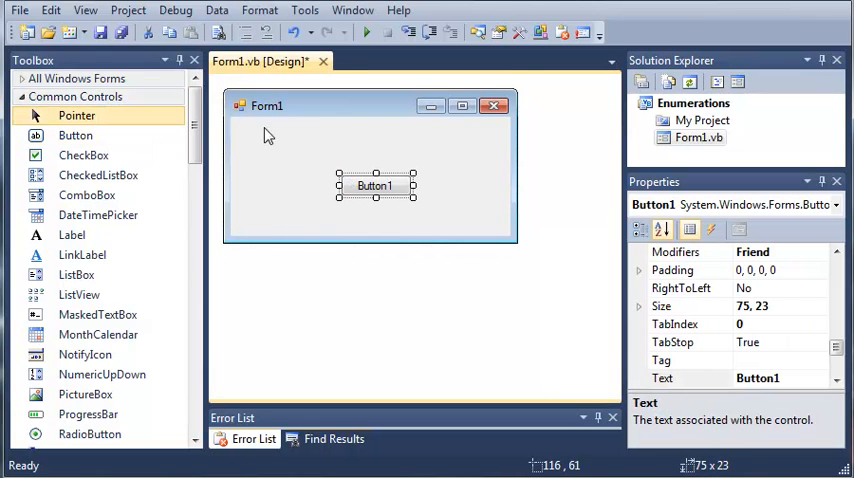
double_click(757, 378)
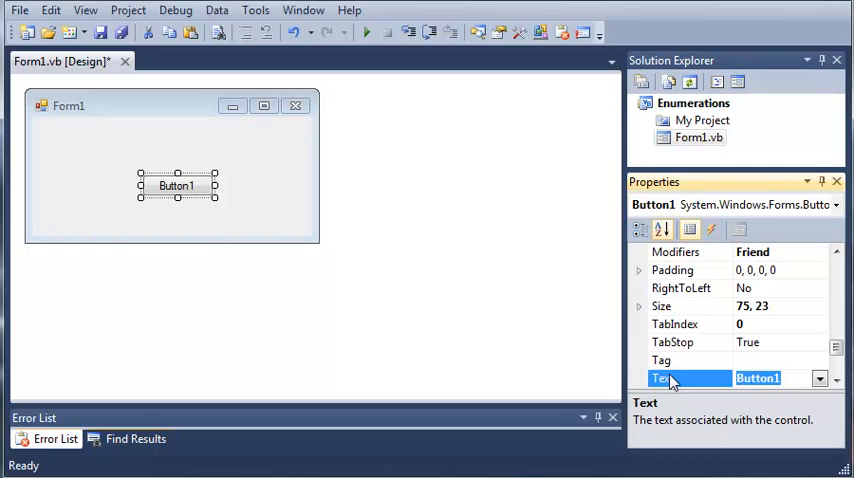
type("Enumer")
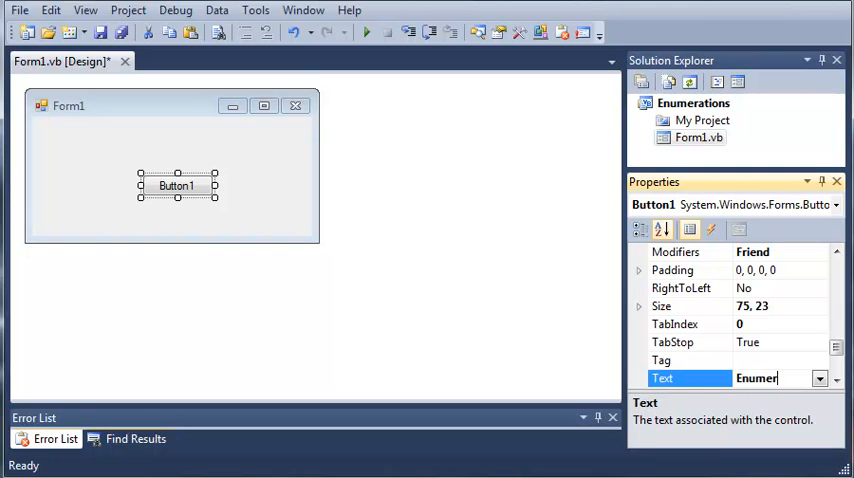
type("ation")
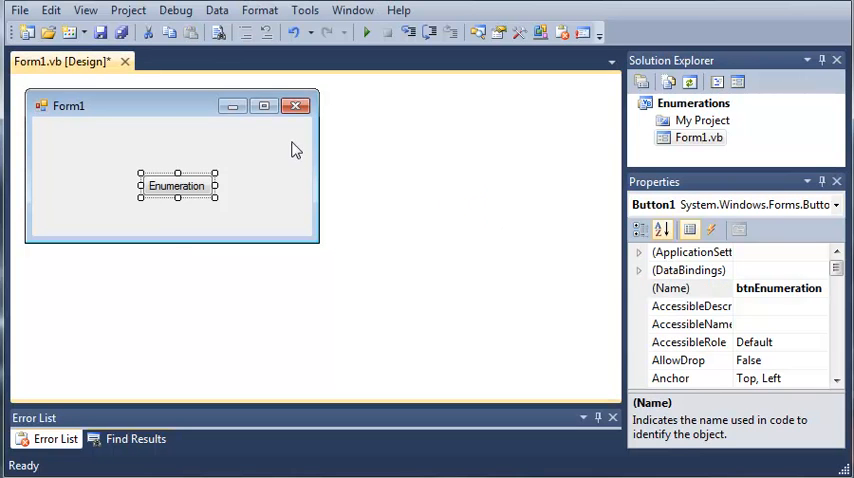
left_click(150, 130)
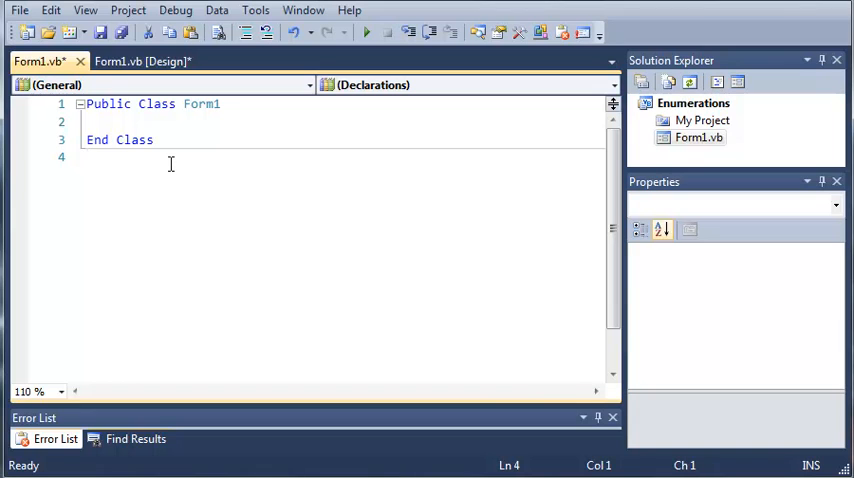
Step: Type 'Private Enum DayAction As Integer' inside the Form1 class
left_click(135, 122)
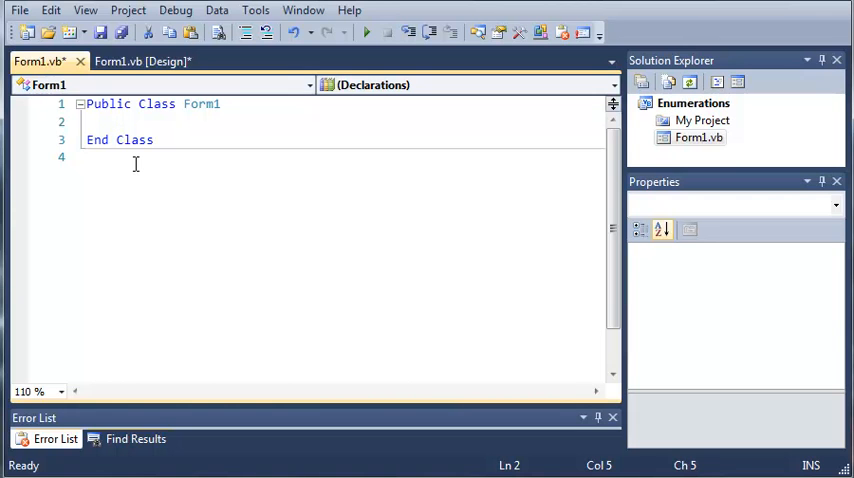
type("Private Enum")
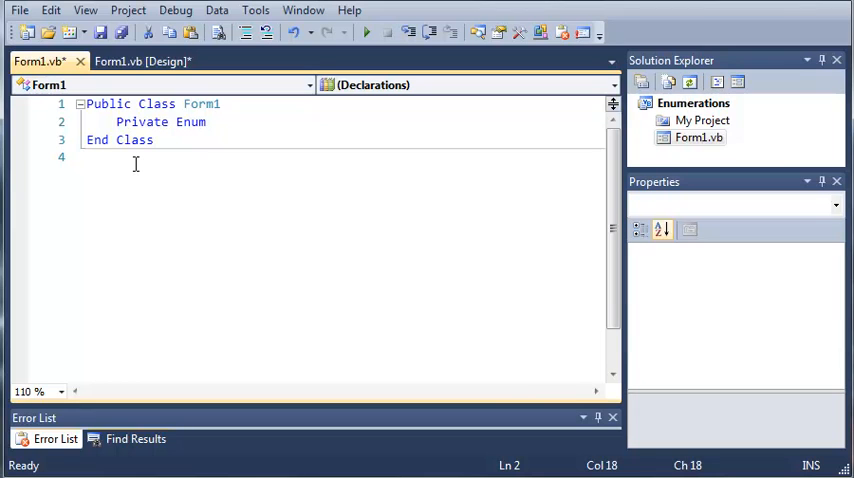
type("Da")
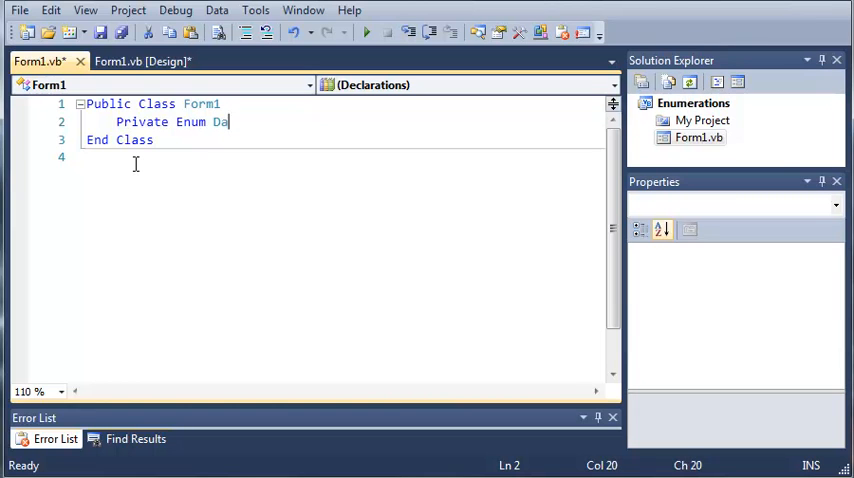
type("yAction")
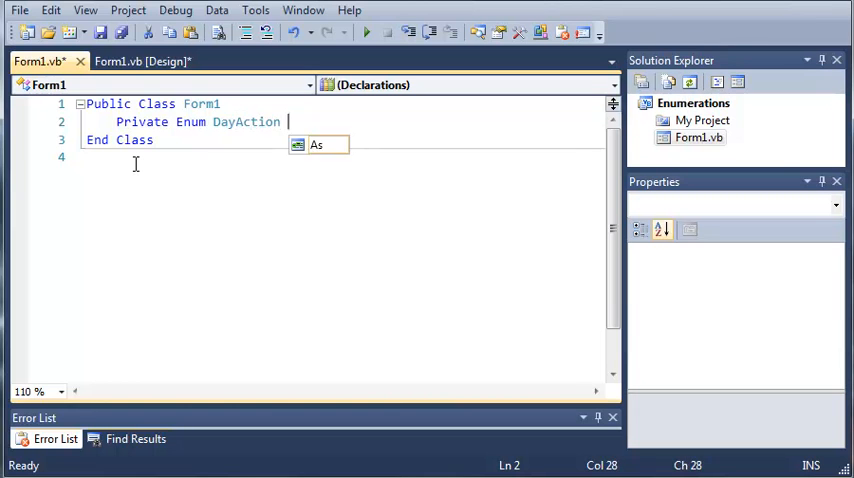
mouse_move(317, 145)
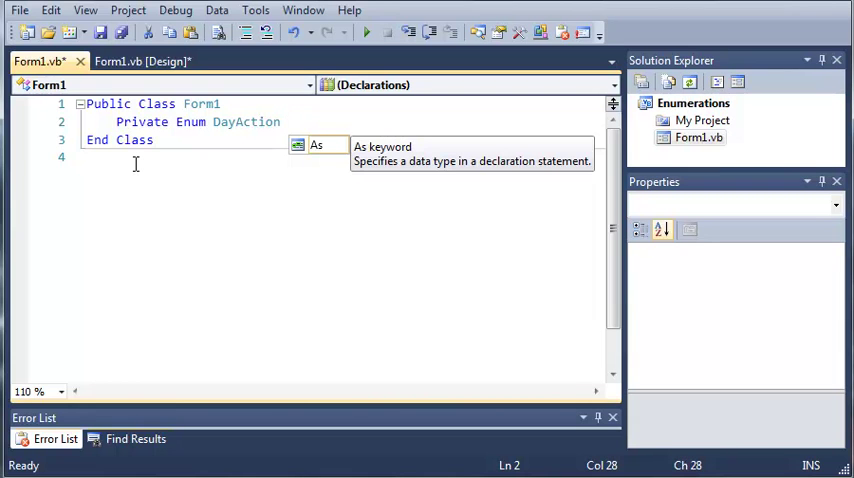
type("As Integer")
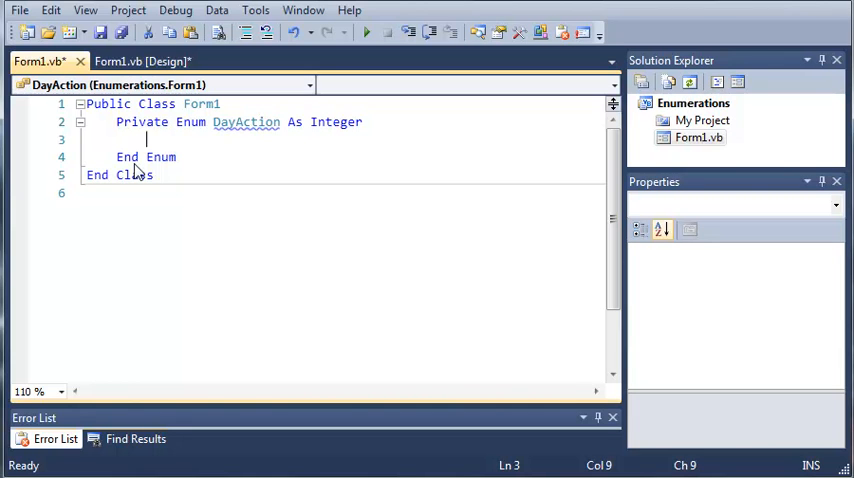
Step: Add the enum members Awake = 0, Asleep = 1 and Coding = 2
type("A")
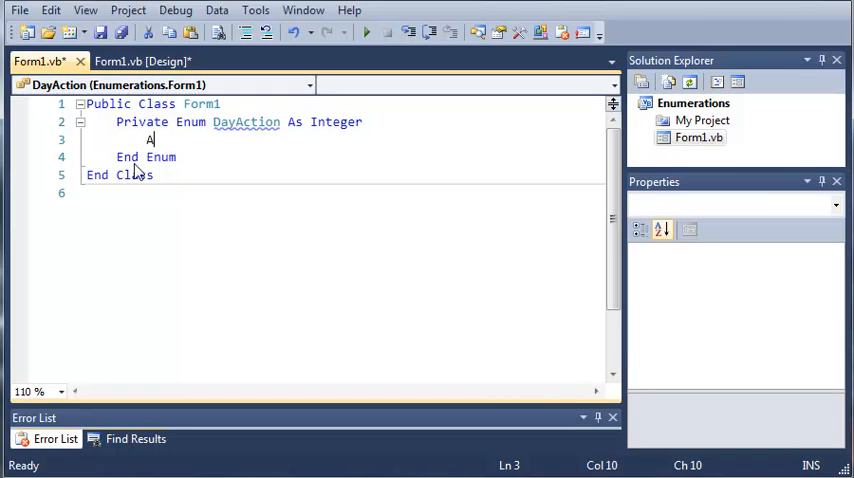
type("wake")
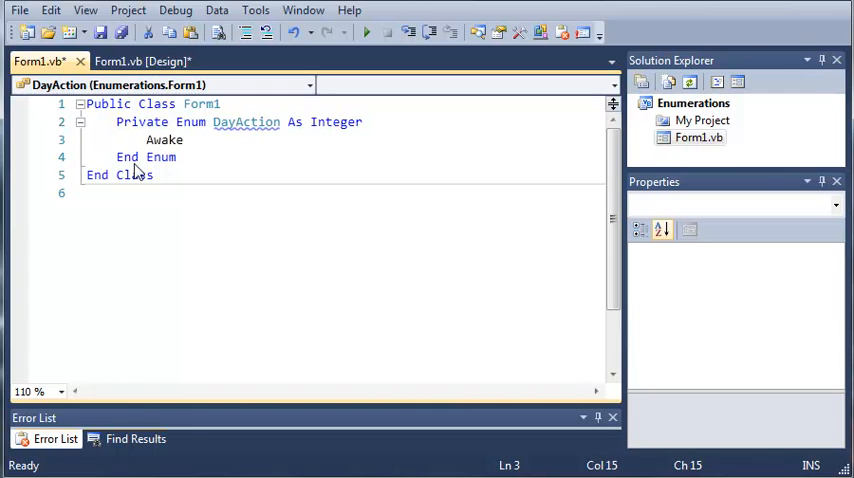
type("= 0")
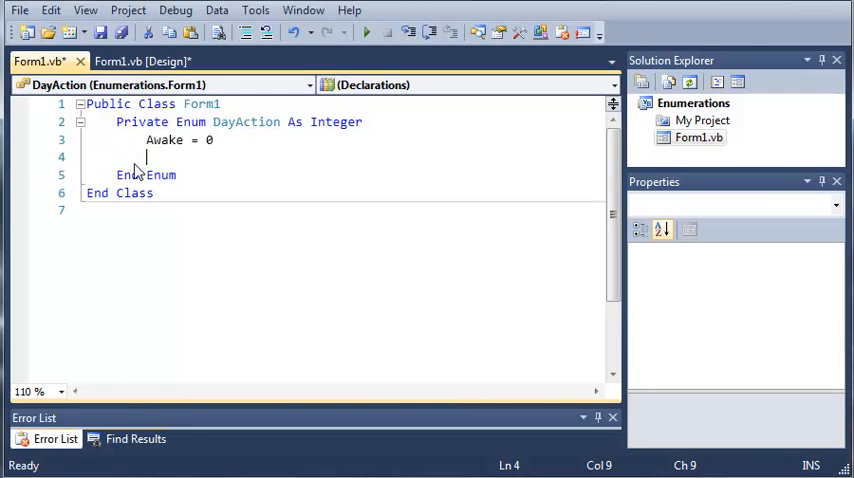
type("Asleep")
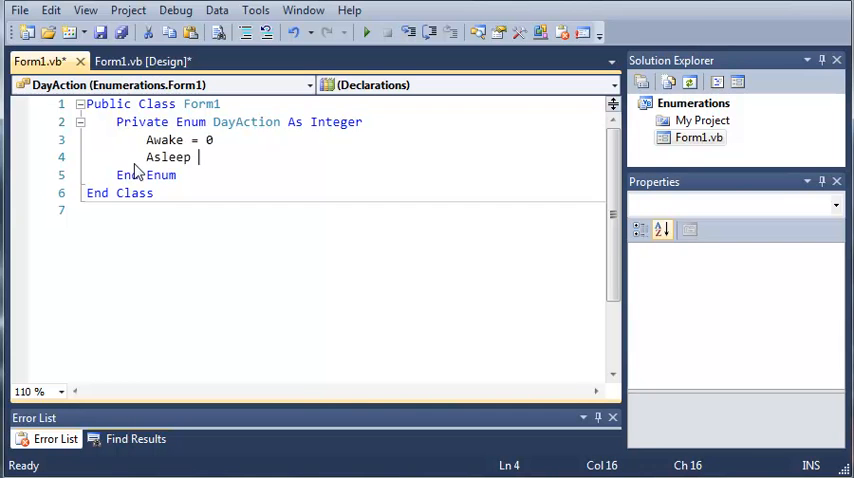
type("= 1")
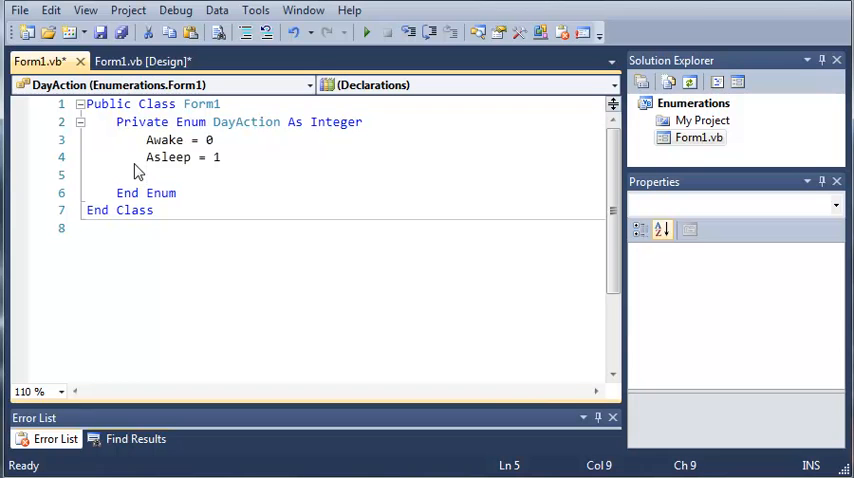
type("Coding =")
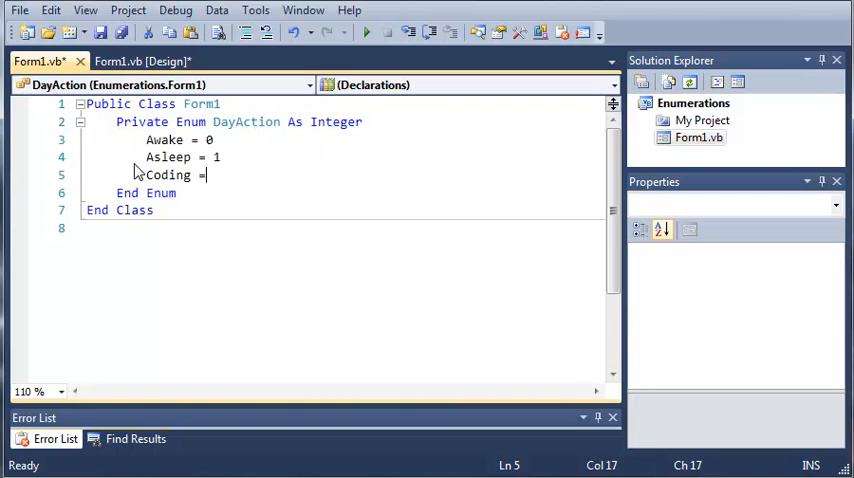
type("2")
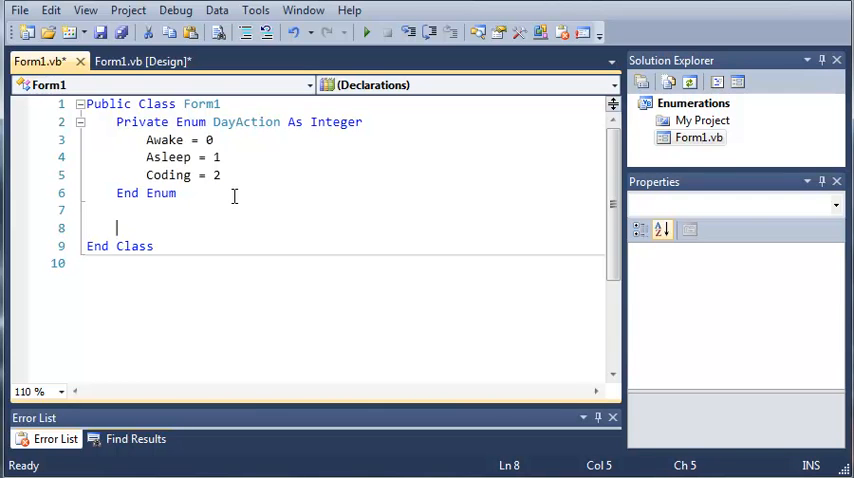
Step: Declare 'Private action As DayAction = 2', replacing Integer with DayAction
type("Private")
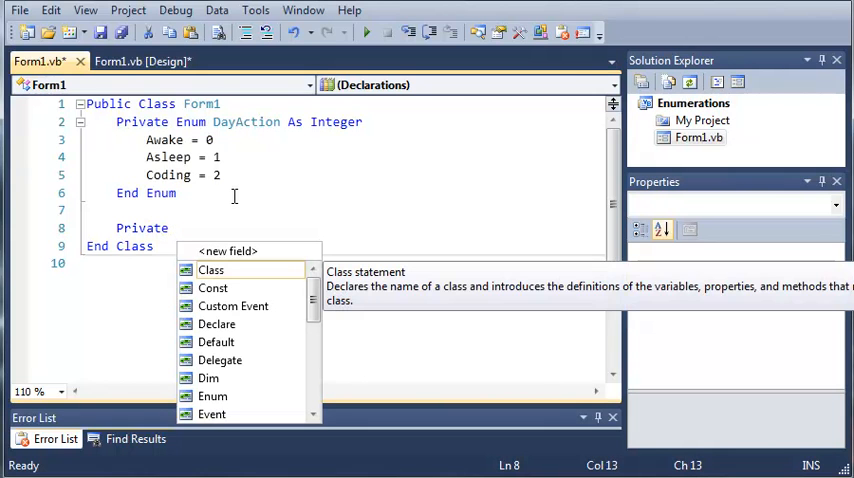
type("acti")
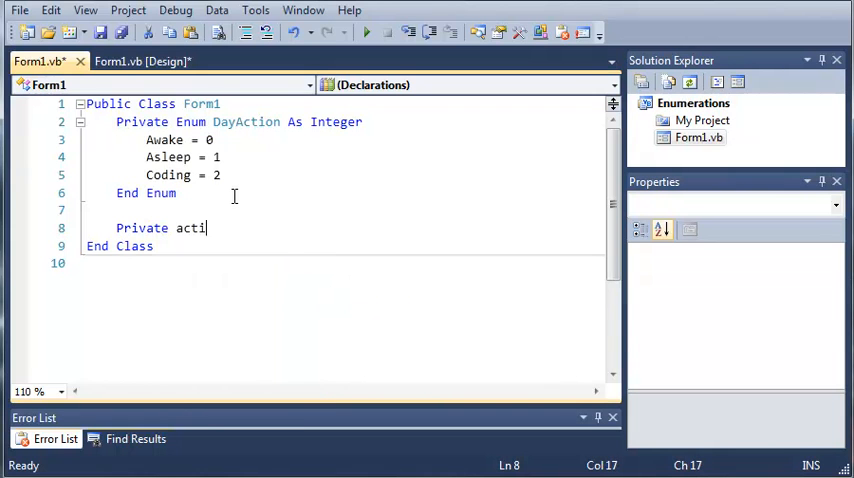
type("on As Integer")
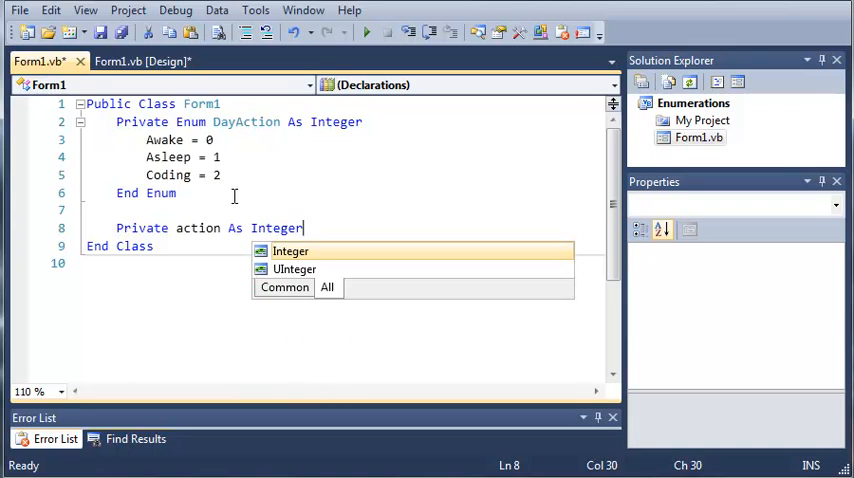
key("BackSpace")
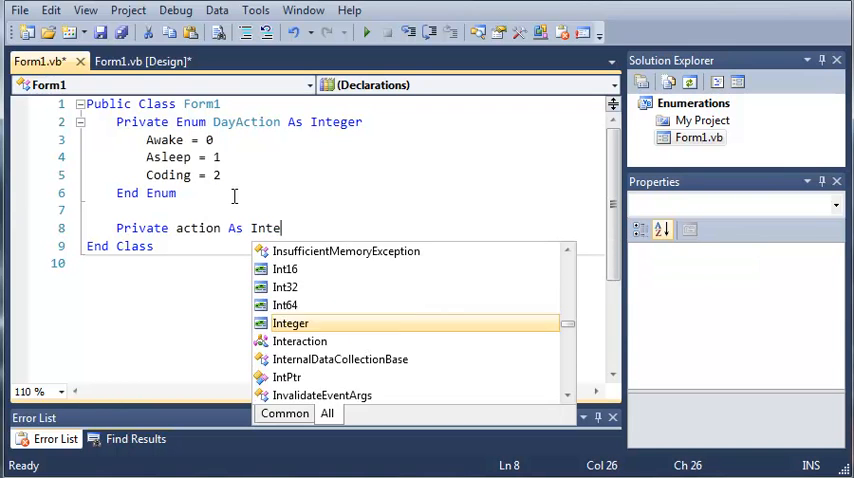
type("DayAction = 2")
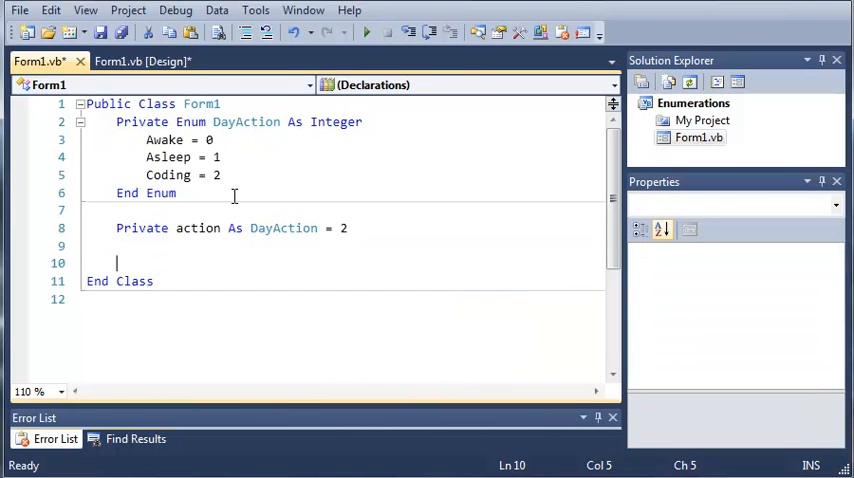
Step: Make the Enumeration button's Click handler call MessageBox.Show(action.ToString()) and run the program
left_click(141, 61)
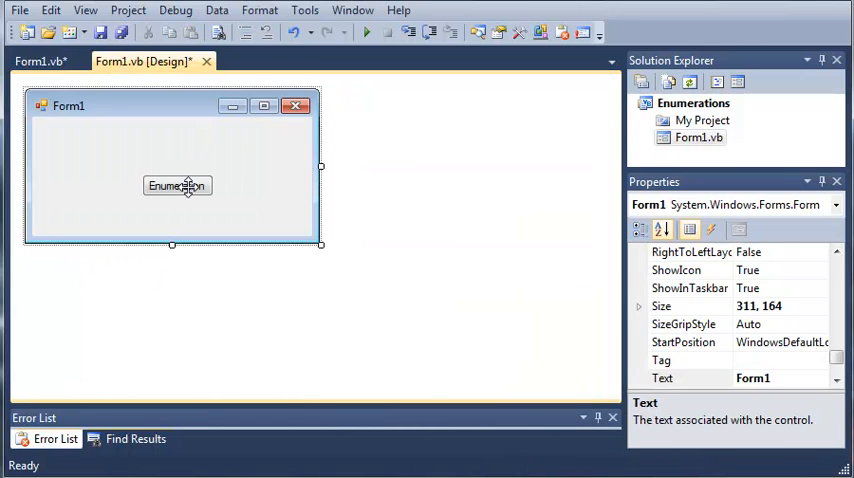
double_click(177, 185)
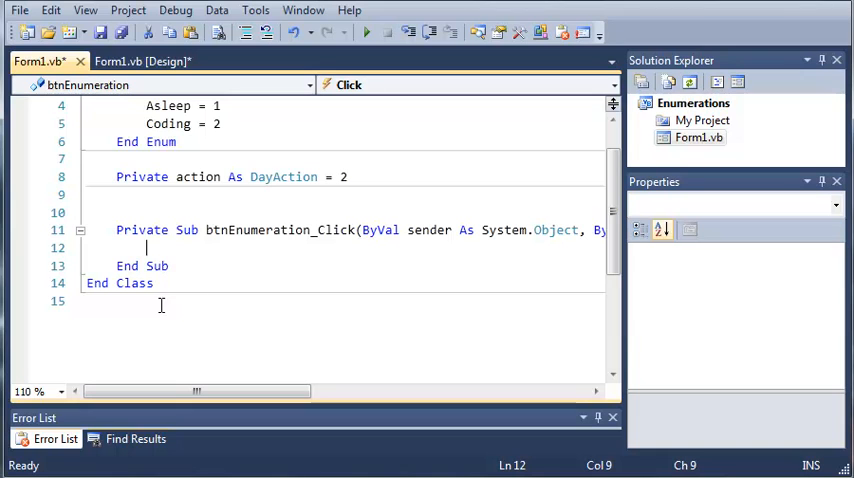
mouse_move(161, 305)
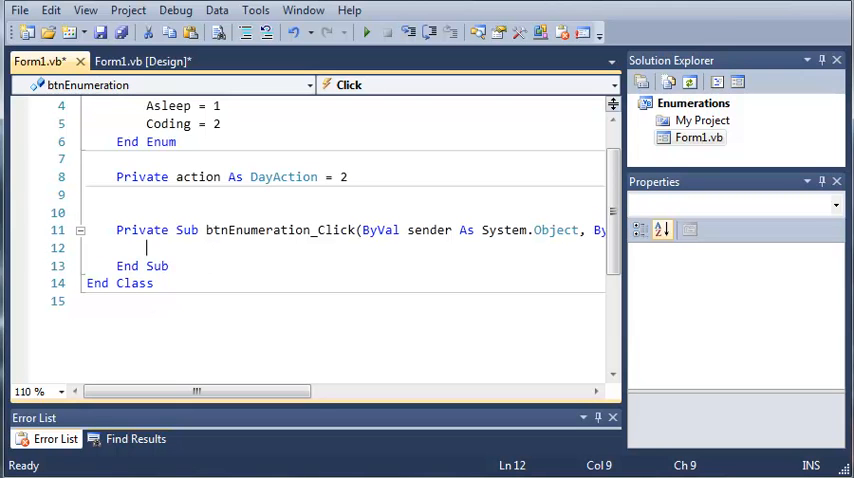
mouse_move(177, 247)
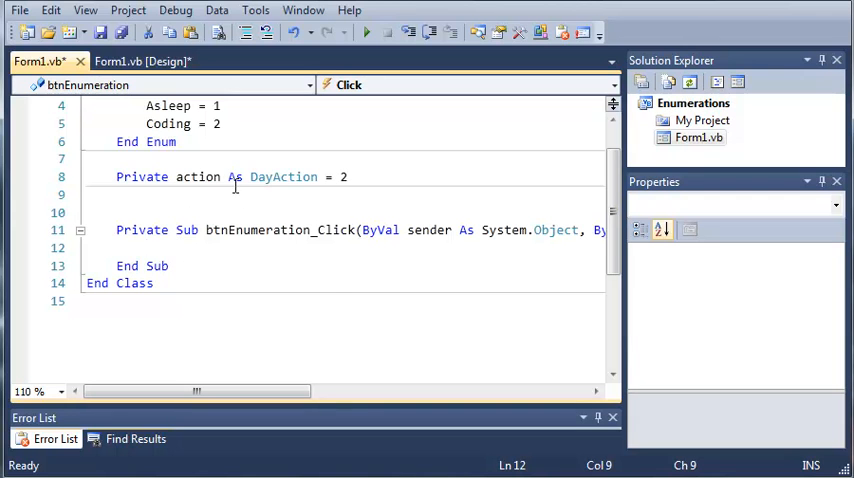
scroll("up", 3)
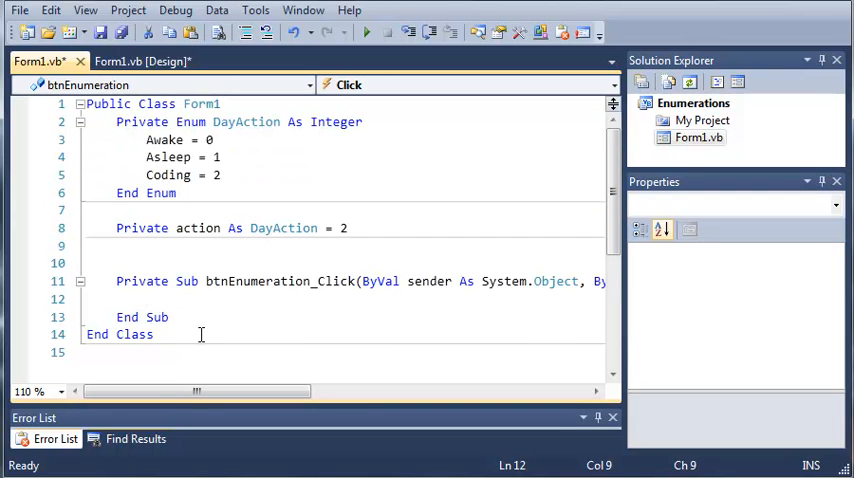
type("Messageo")
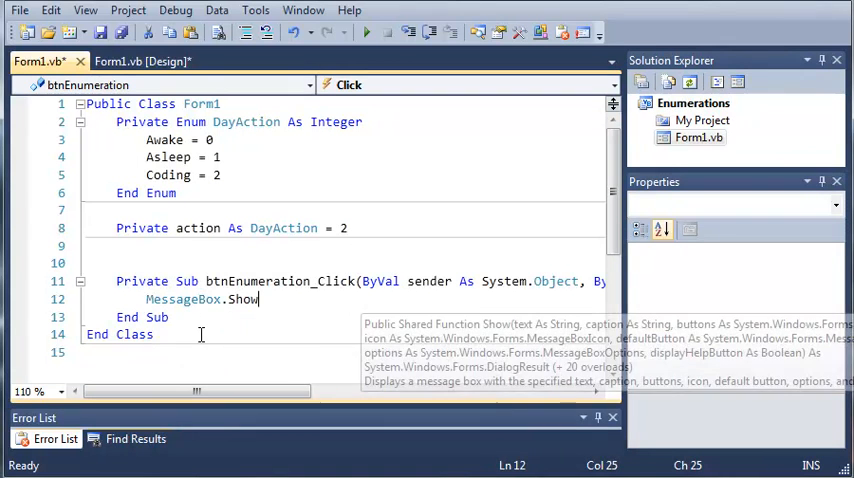
type("(action")
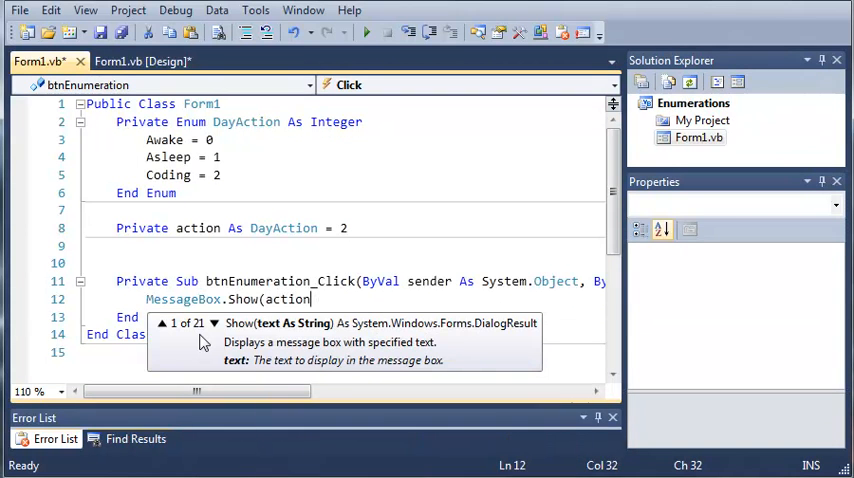
type(".ToString()")
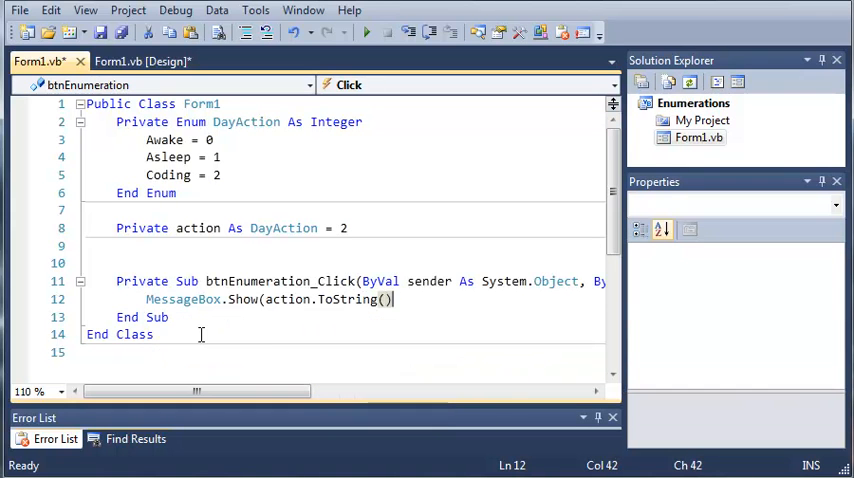
left_click(366, 32)
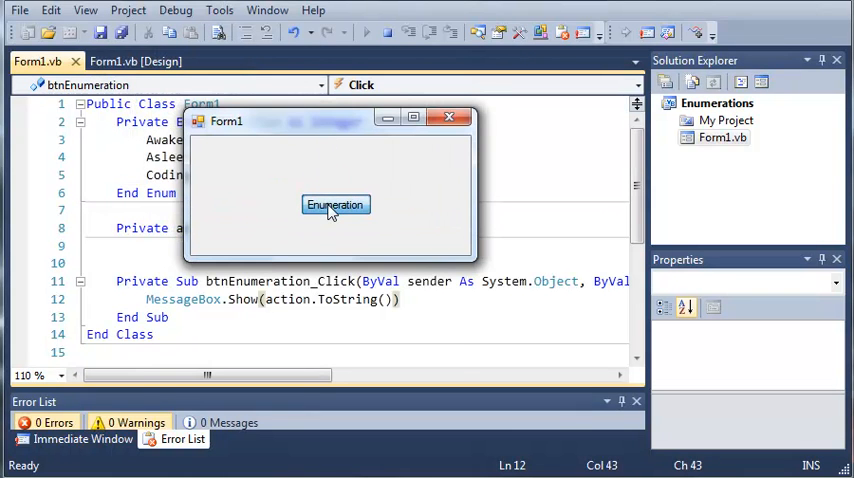
left_click(335, 204)
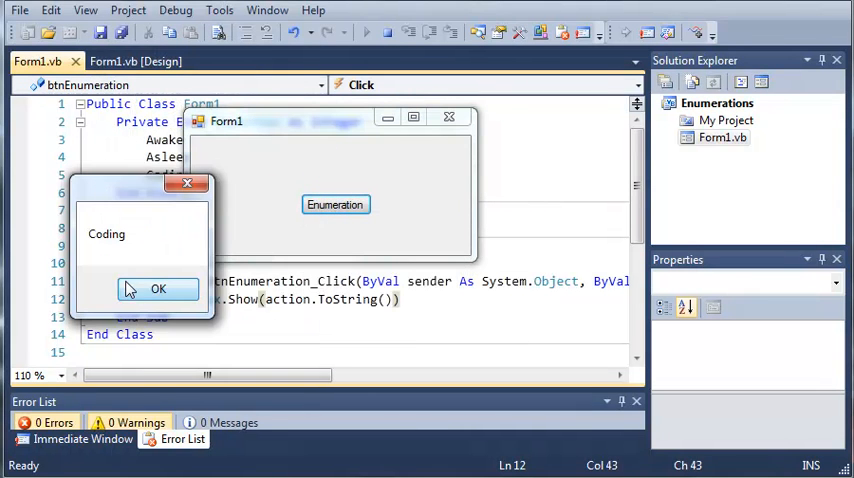
left_click(157, 289)
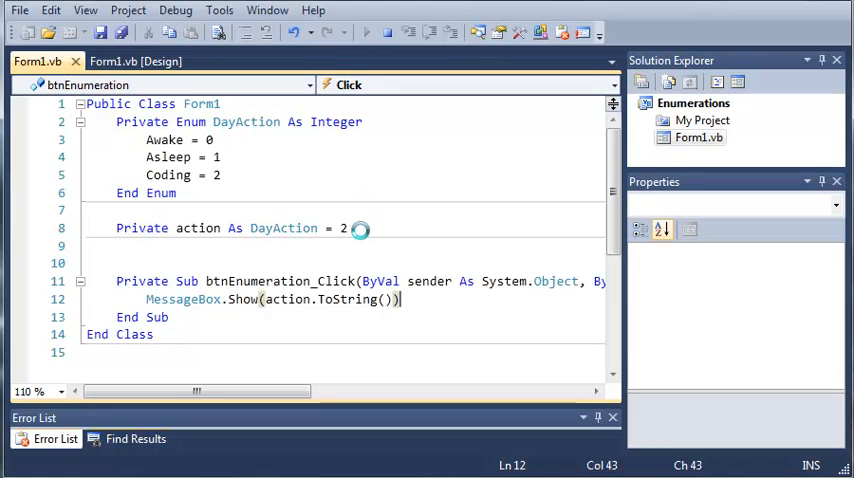
Step: Set action to 1, run, confirm the 'Asleep' message, and close Form1
left_click(345, 228)
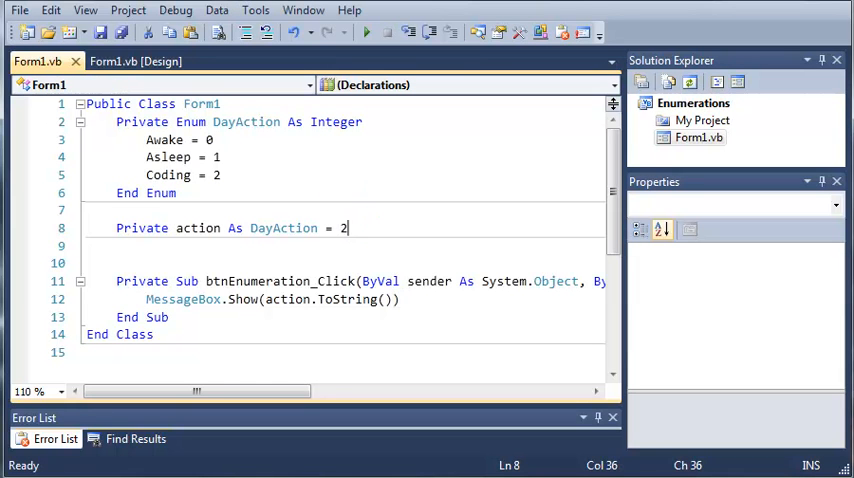
type("1")
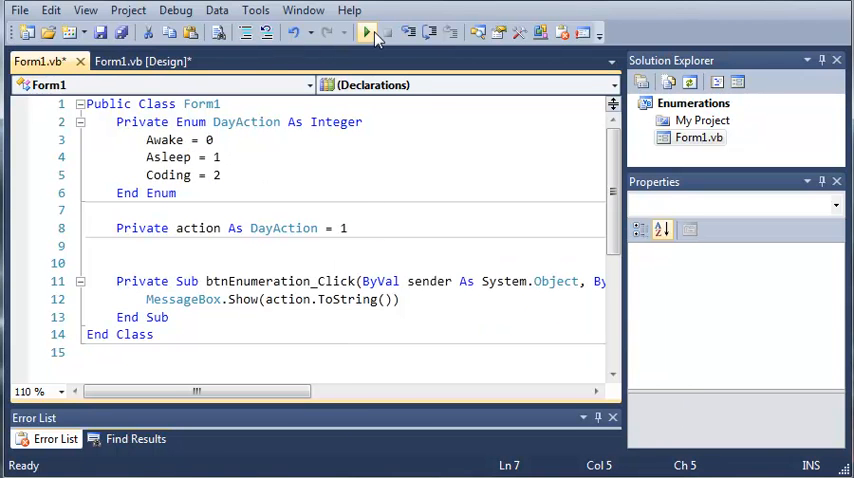
left_click(367, 33)
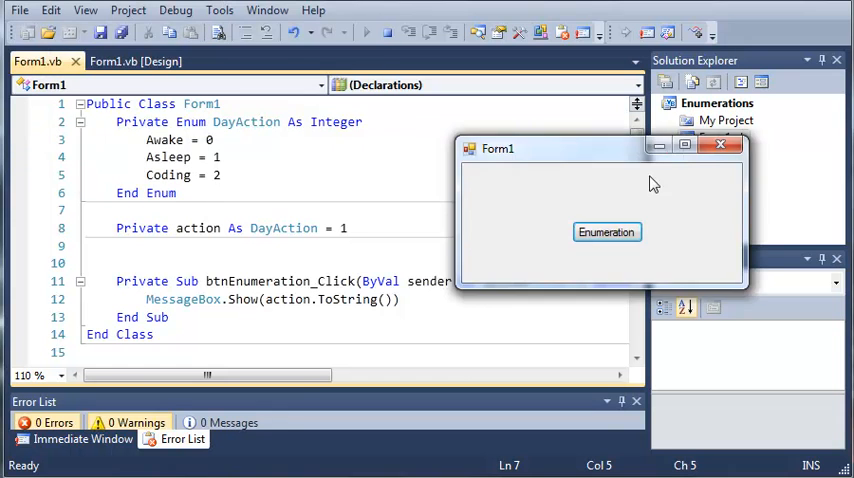
left_click(607, 232)
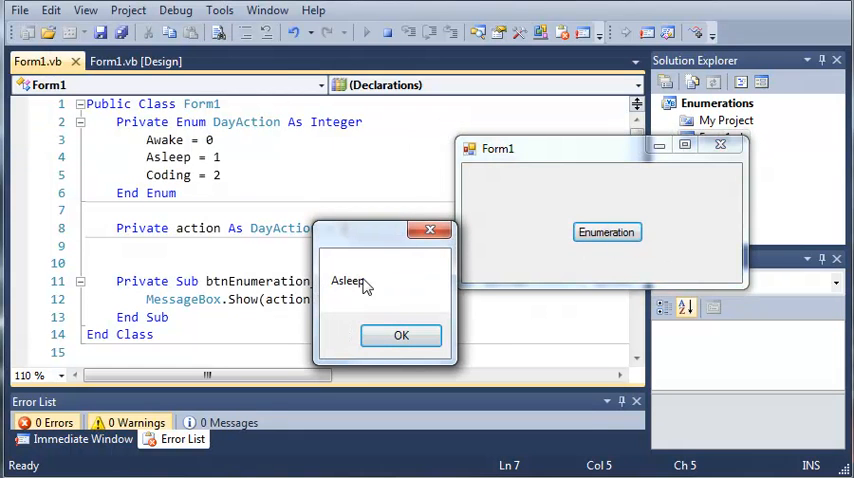
left_click(401, 335)
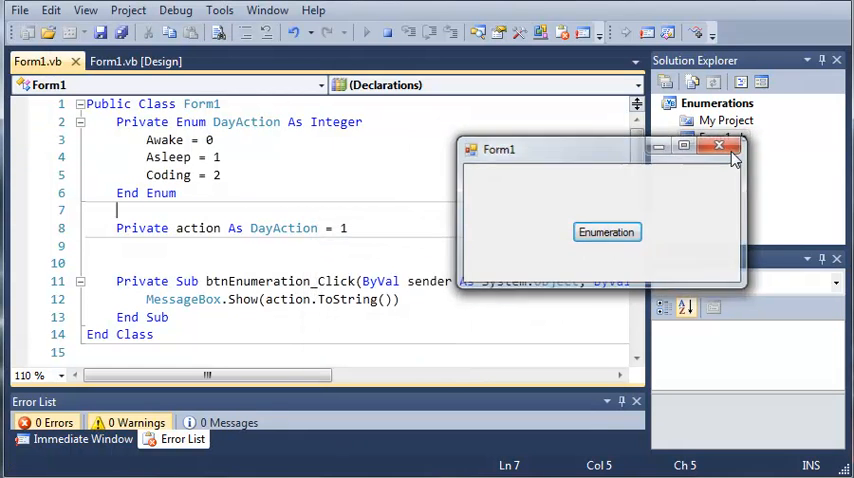
left_click(719, 145)
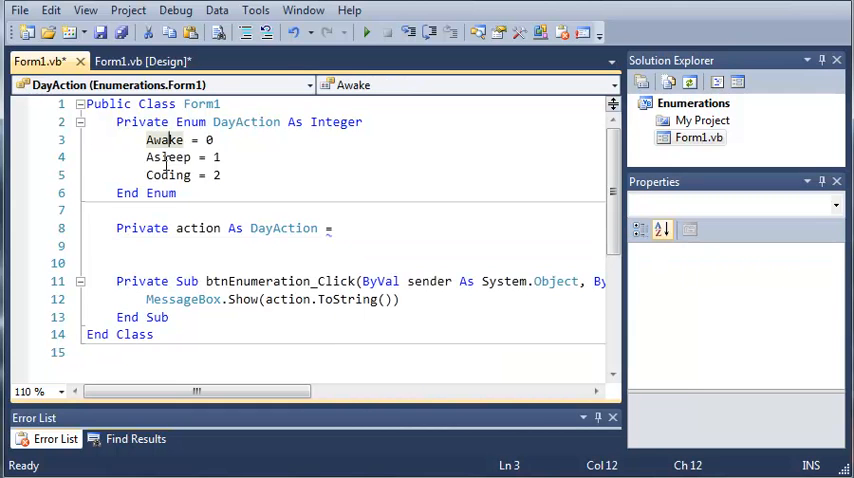
Step: Replace the numeric initial value with DayAction.Awake
left_click(168, 175)
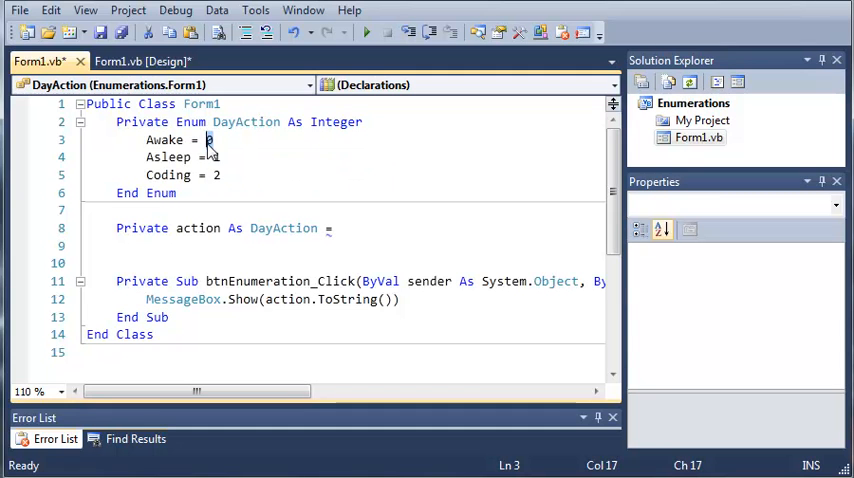
mouse_move(394, 236)
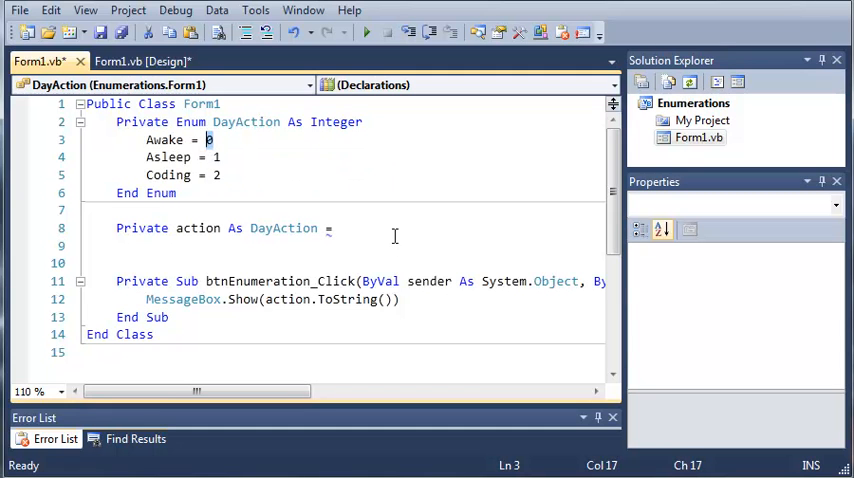
type("D")
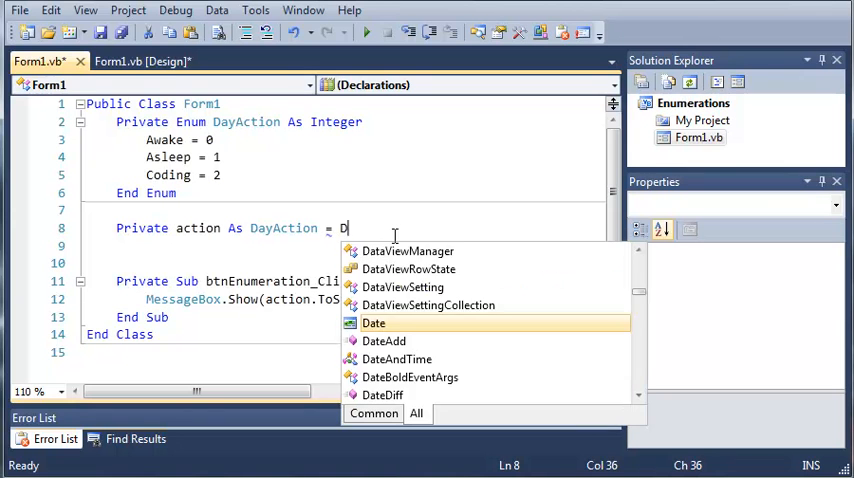
type("ayAction.Awake")
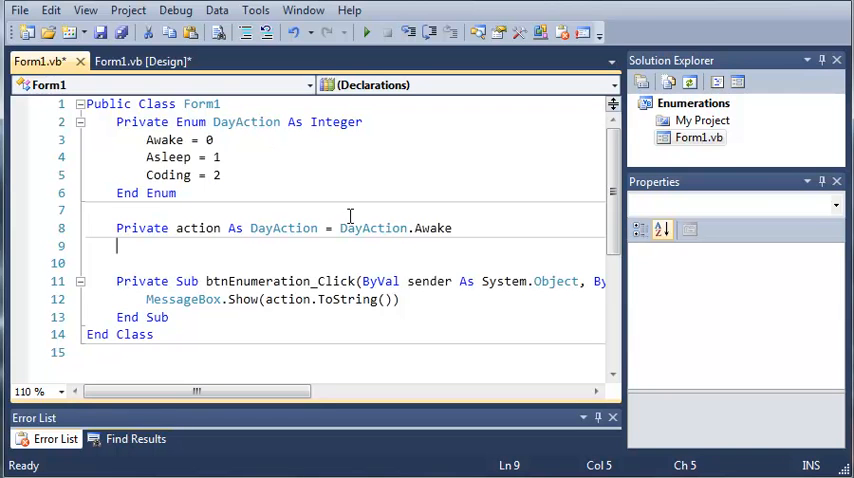
mouse_move(407, 228)
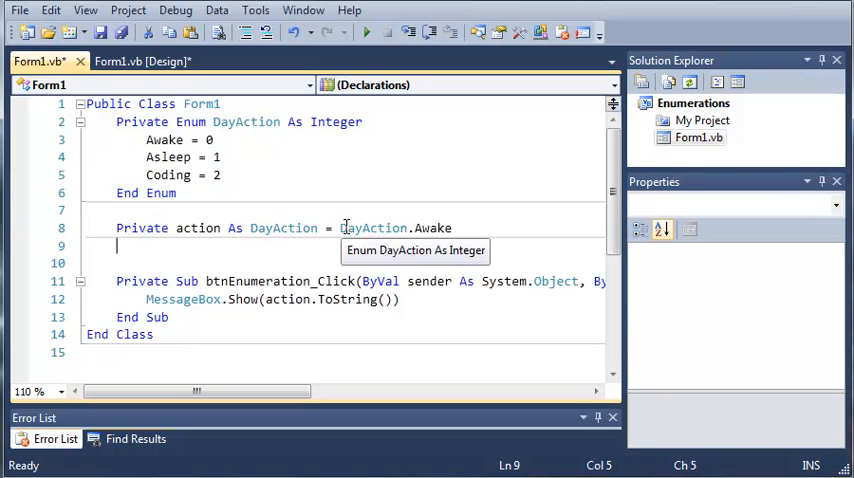
Step: Highlight DayAction in the assignment and point out the Awake and Asleep members
double_click(373, 228)
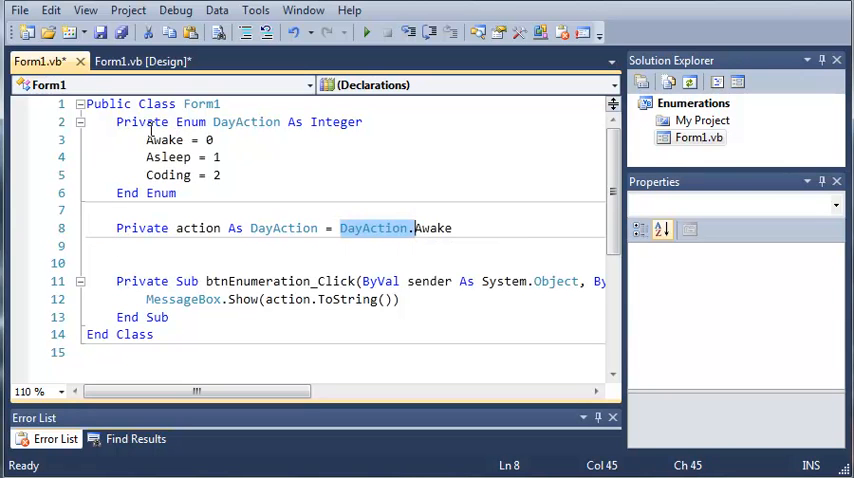
left_click(167, 157)
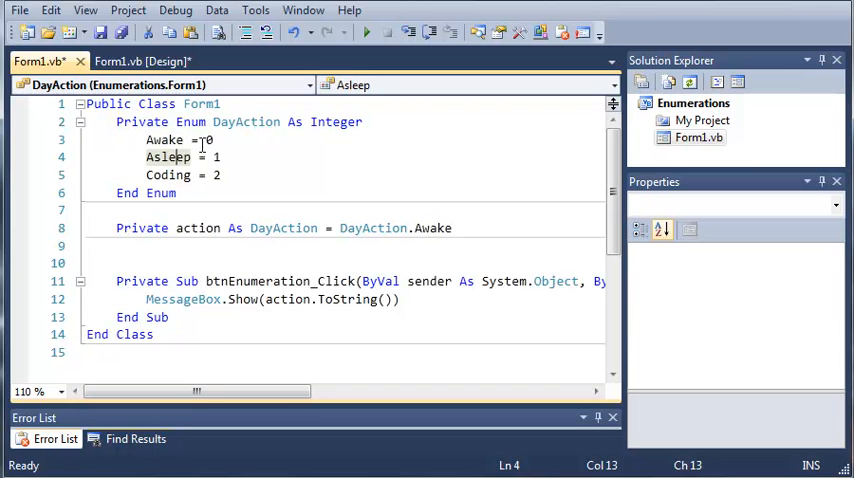
left_click(117, 262)
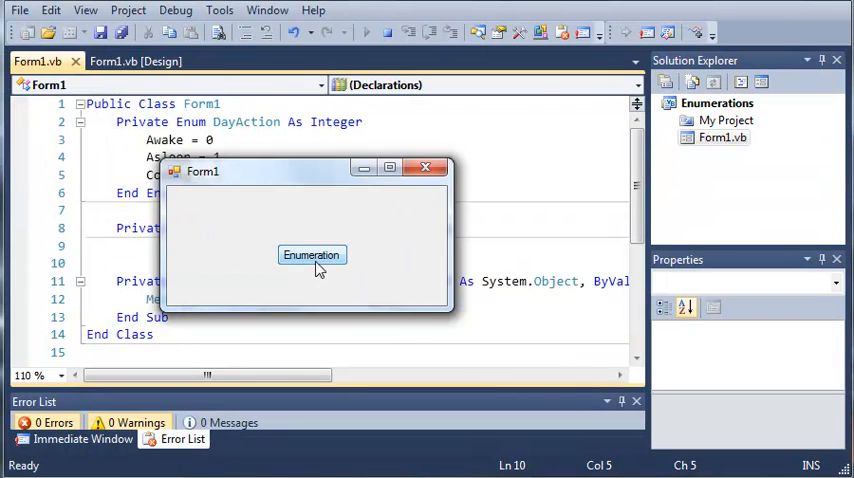
mouse_move(418, 247)
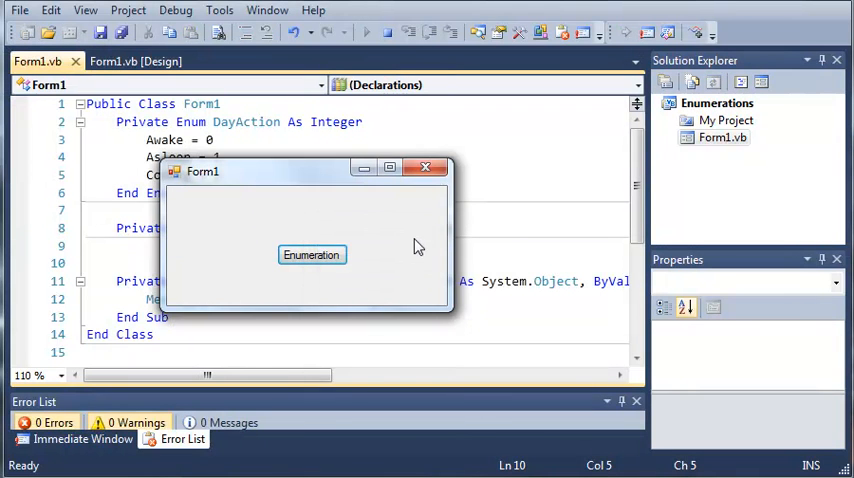